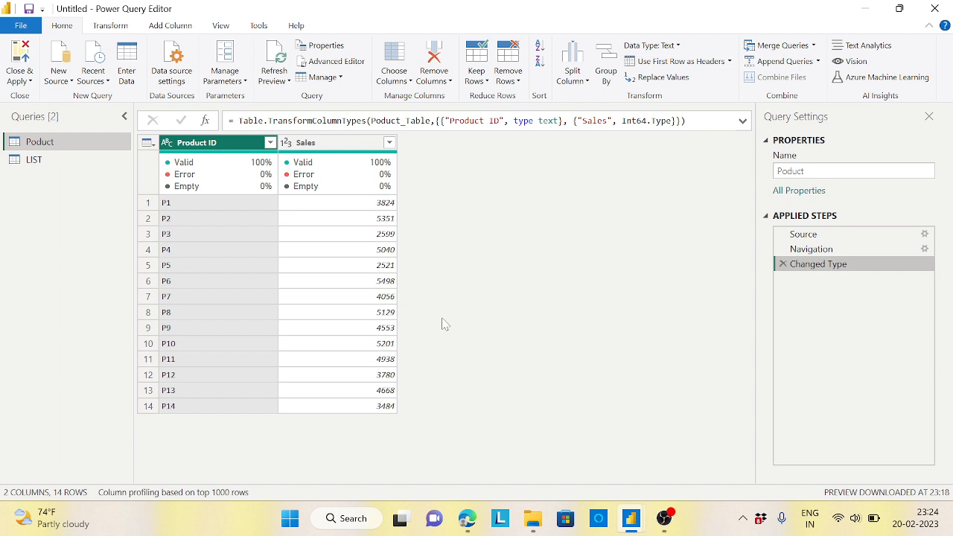
mouse_move(259, 280)
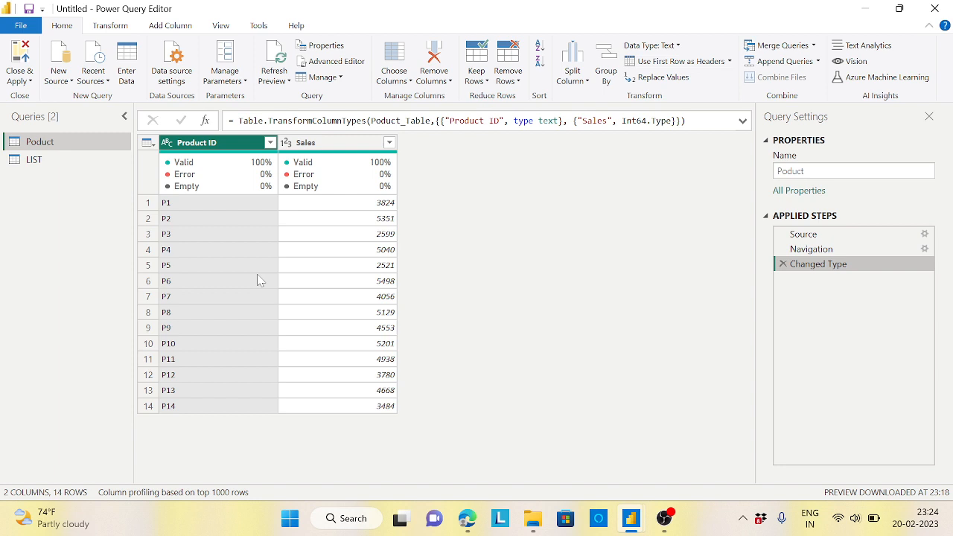
mouse_move(207, 230)
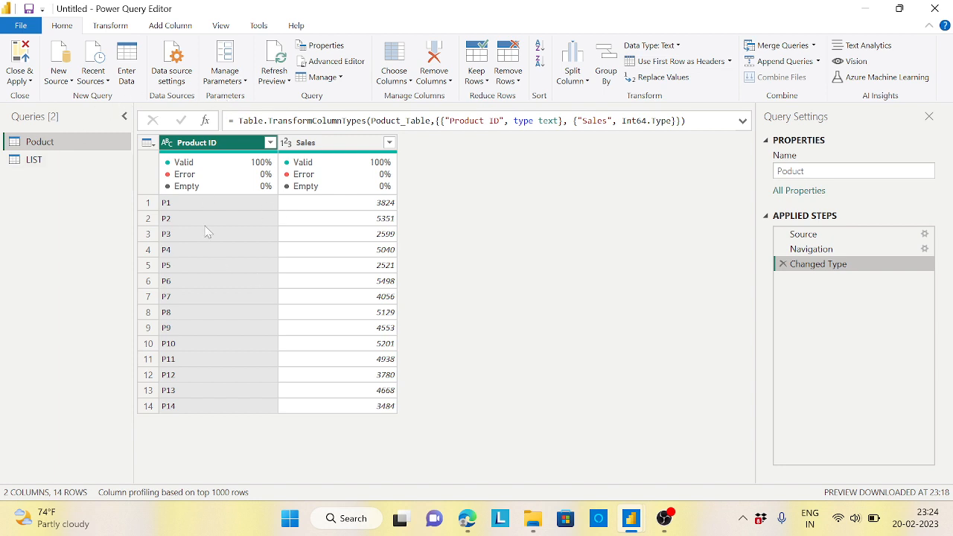
mouse_move(354, 232)
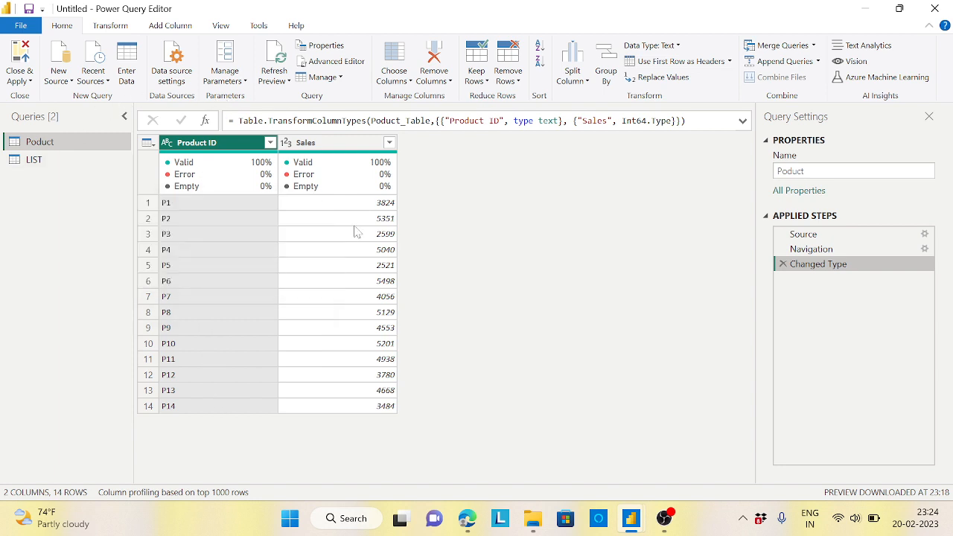
mouse_move(365, 343)
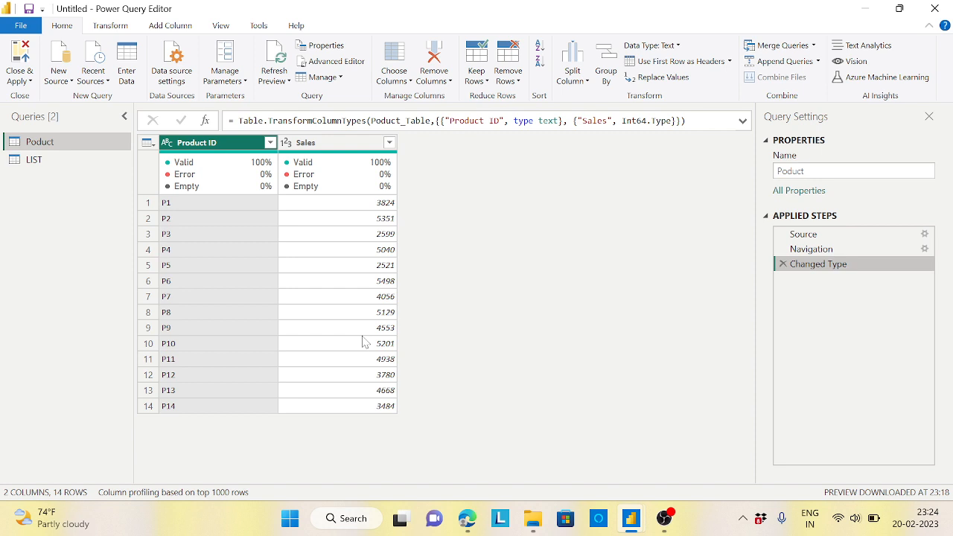
mouse_move(35, 161)
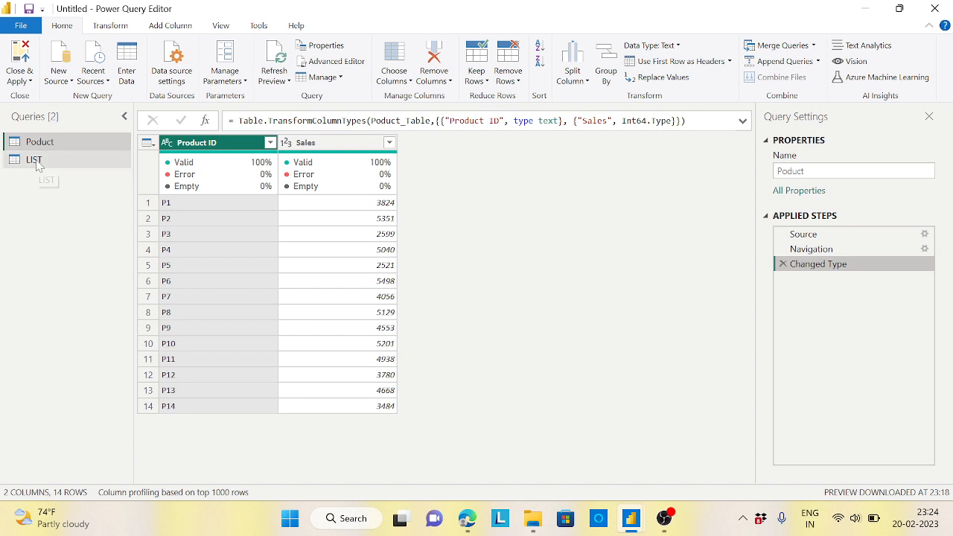
Preview the LIST query's contents, then return to the Product query
click(34, 159)
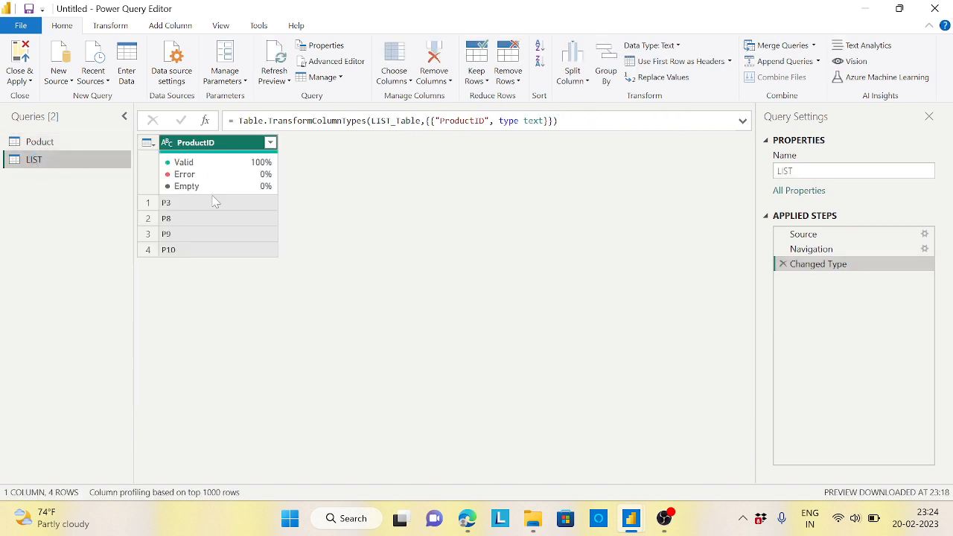
mouse_move(229, 263)
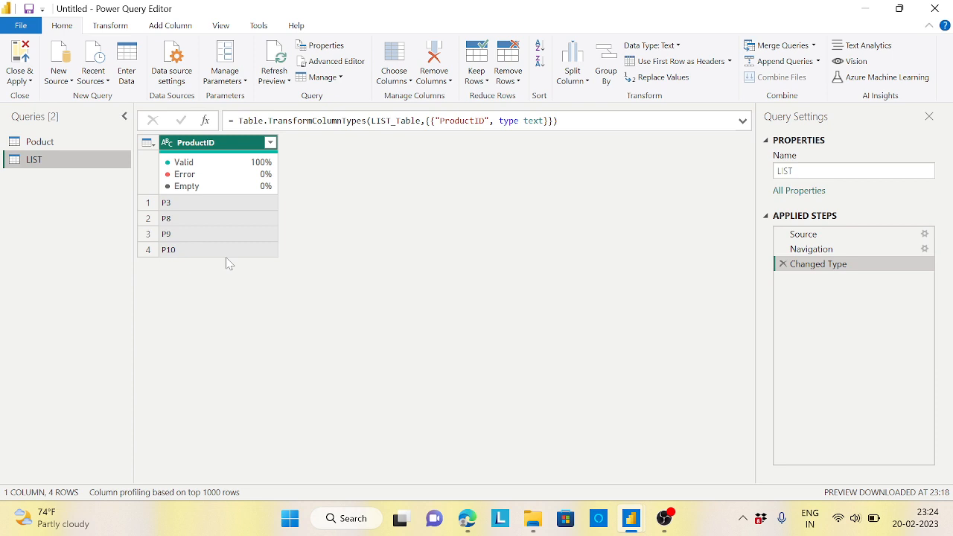
click(40, 141)
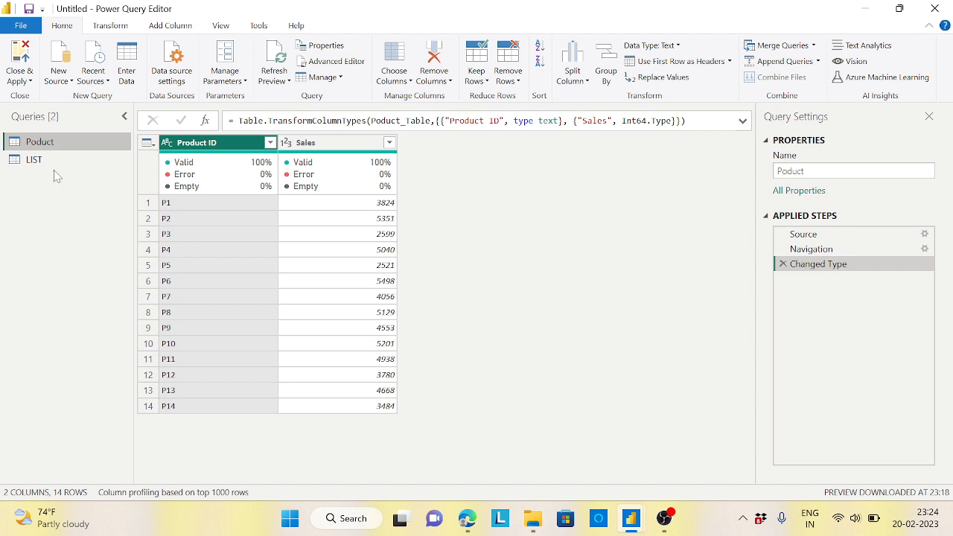
click(34, 159)
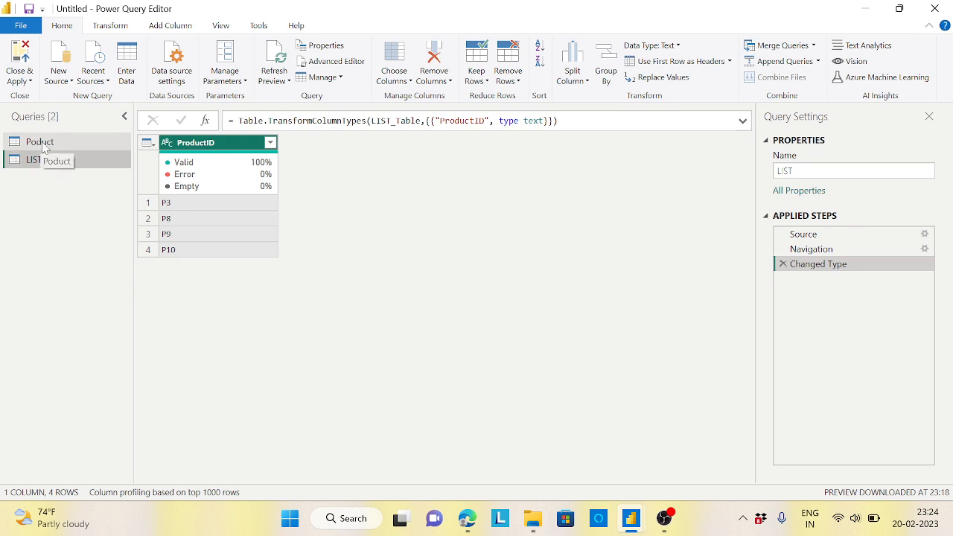
click(40, 141)
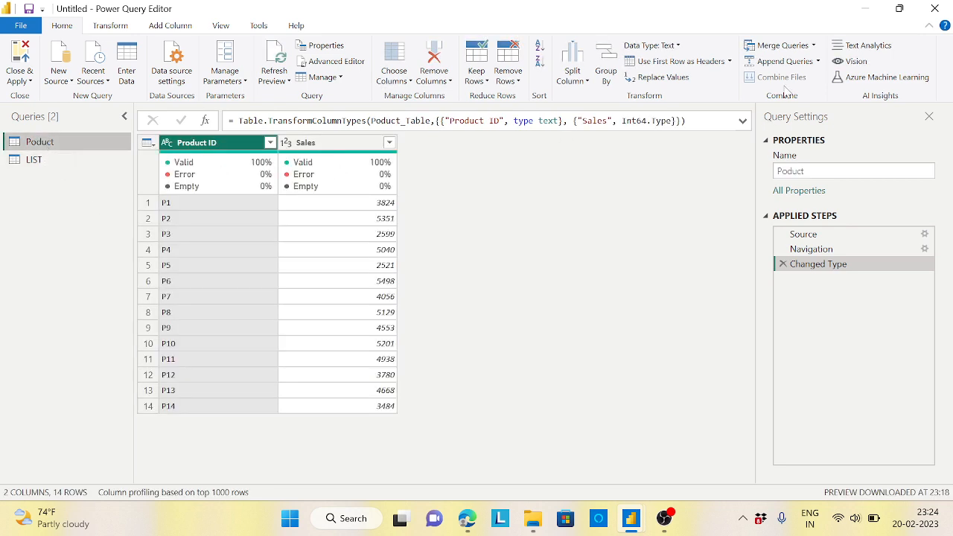
Merge Product with LIST on Product ID and ProductID
click(779, 44)
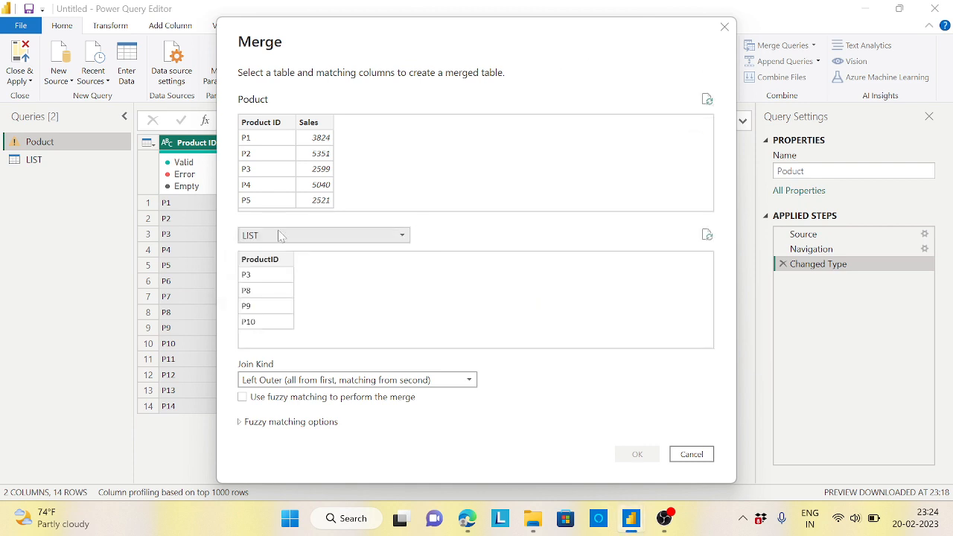
click(259, 259)
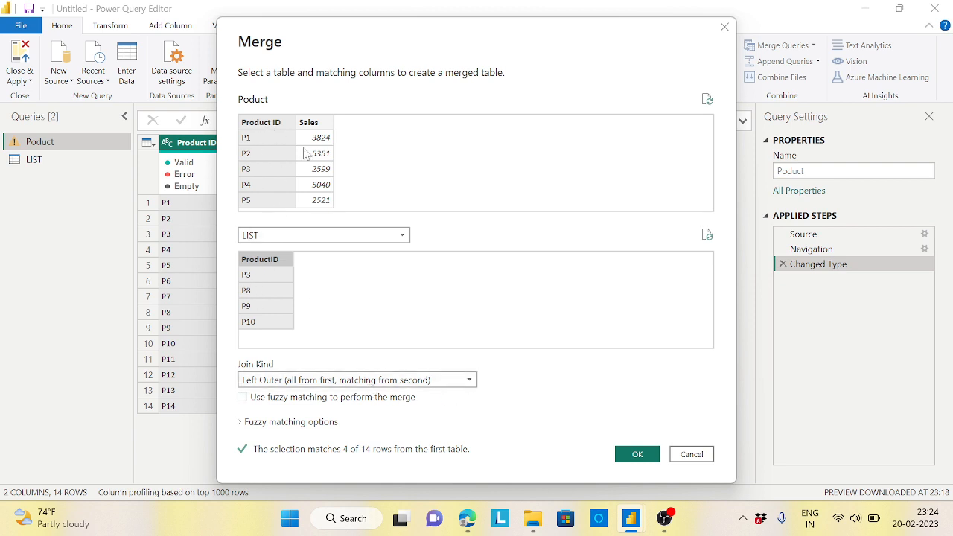
mouse_move(311, 156)
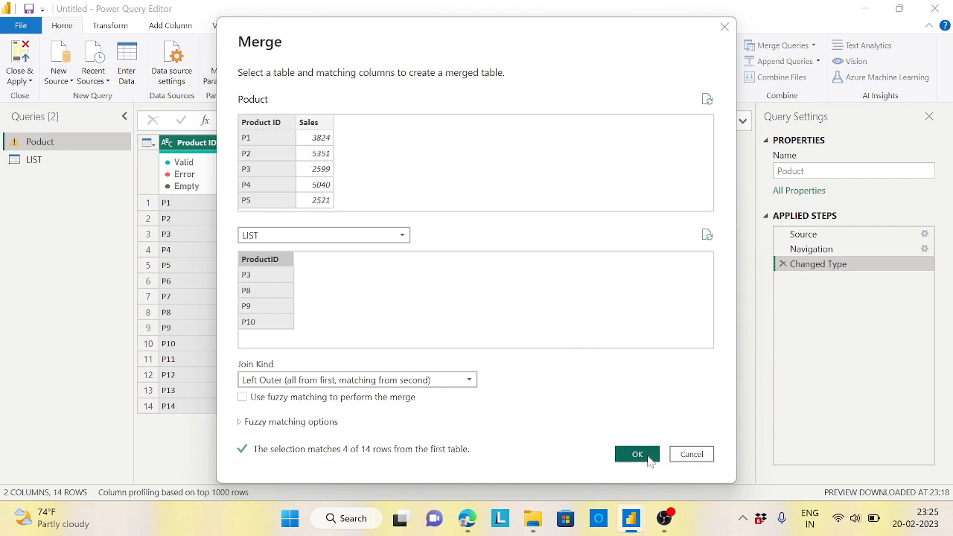
click(636, 454)
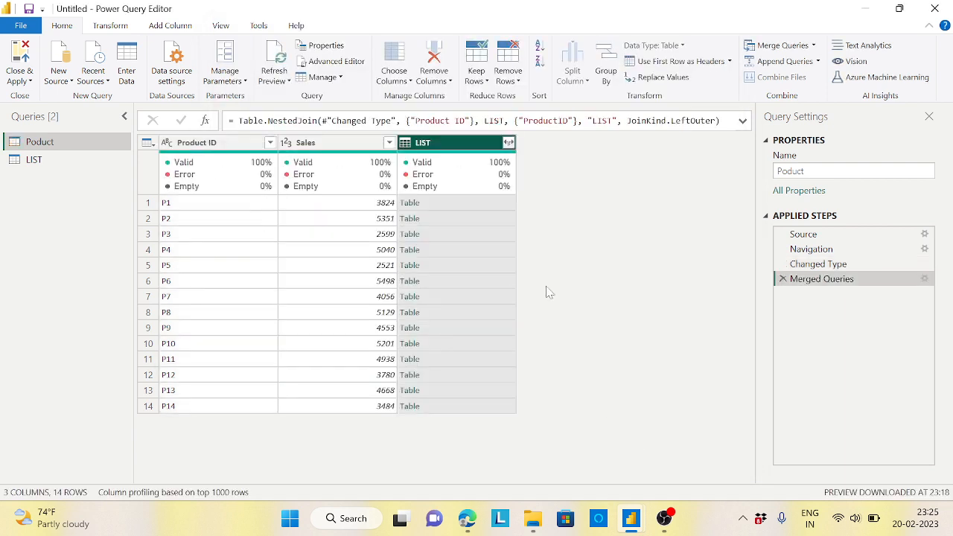
mouse_move(568, 209)
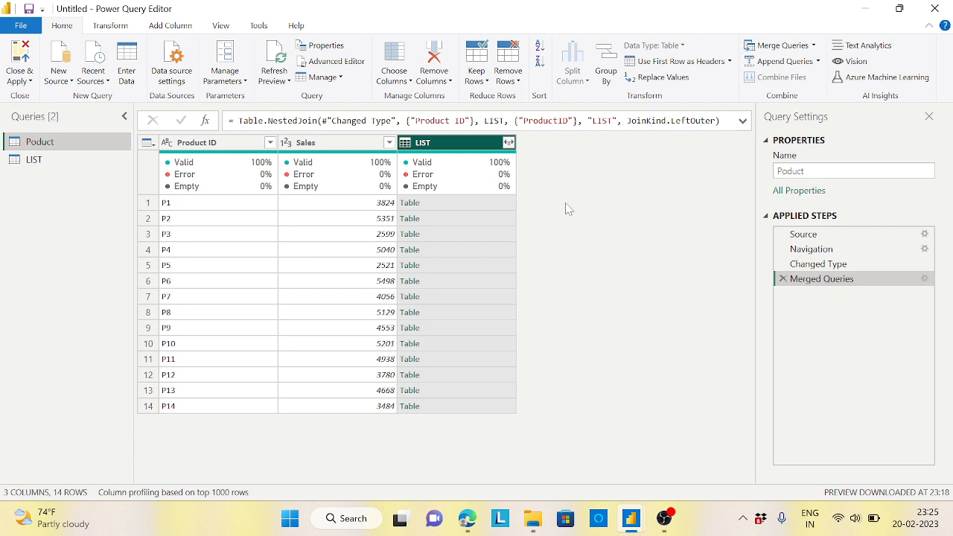
Expand LIST into ProductID and filter it to null values
click(508, 142)
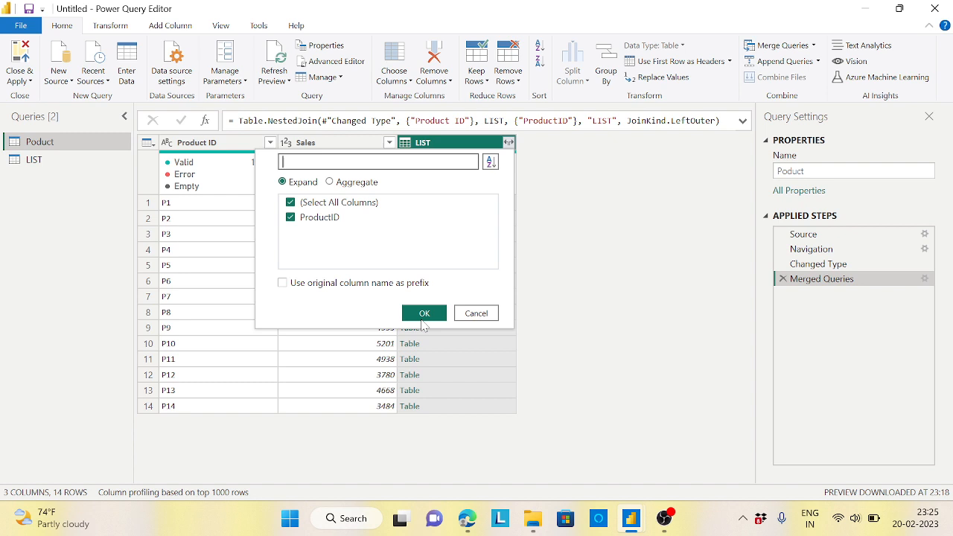
click(424, 313)
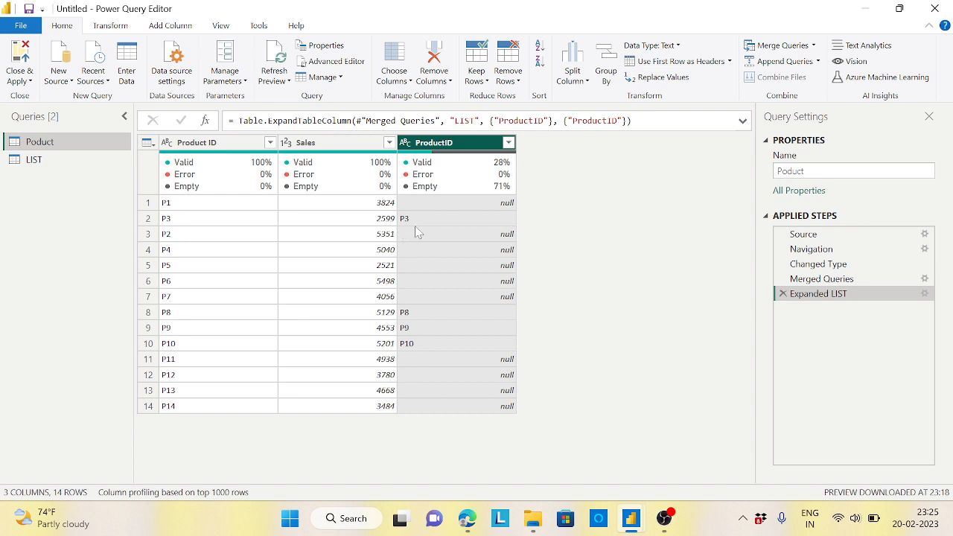
mouse_move(503, 390)
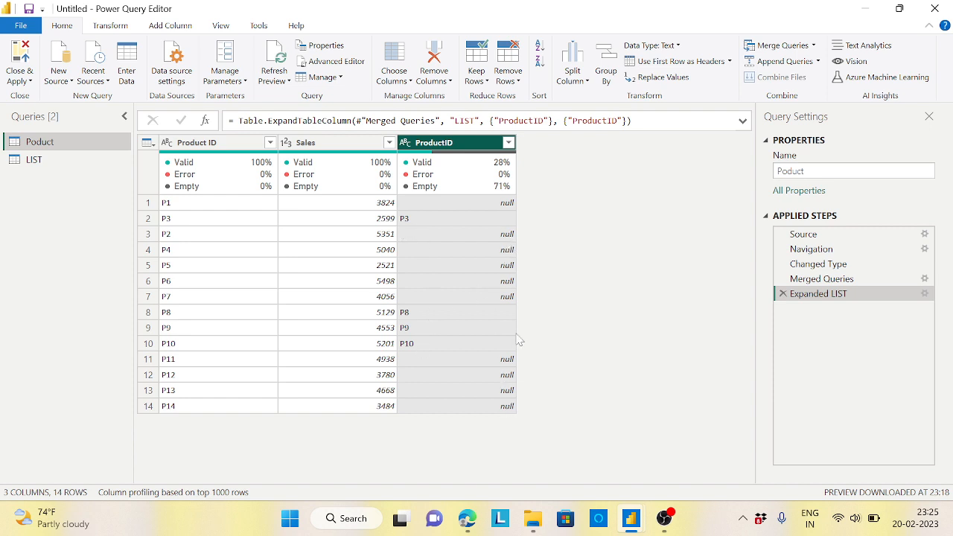
mouse_move(413, 222)
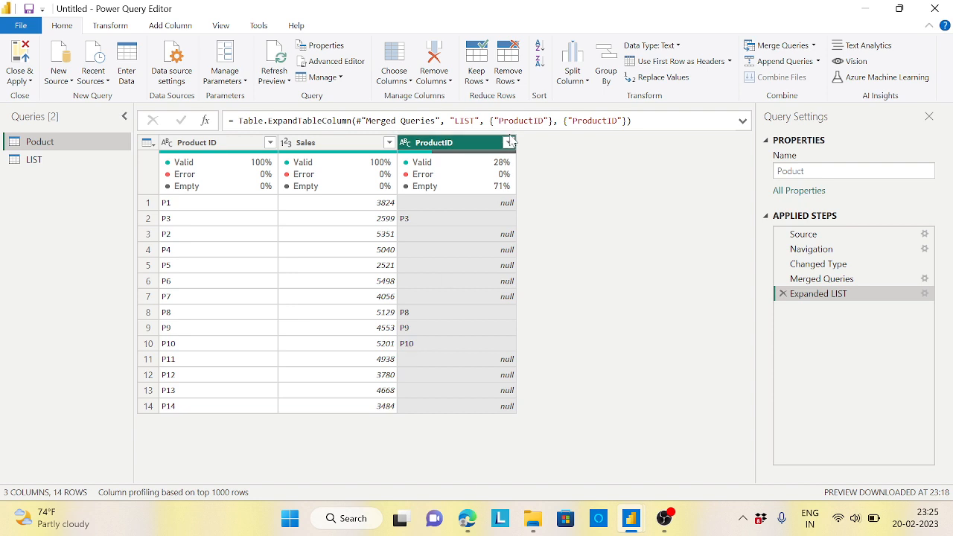
click(508, 142)
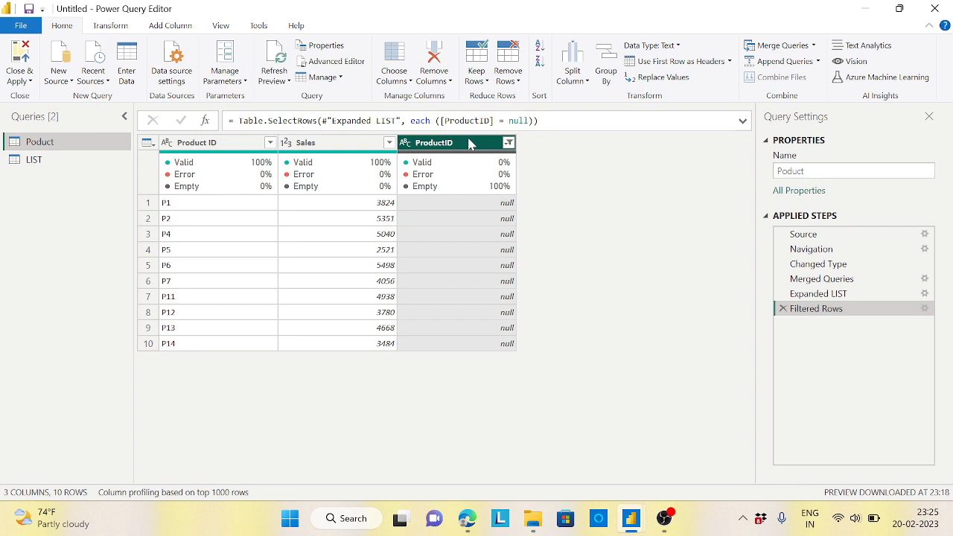
mouse_move(523, 345)
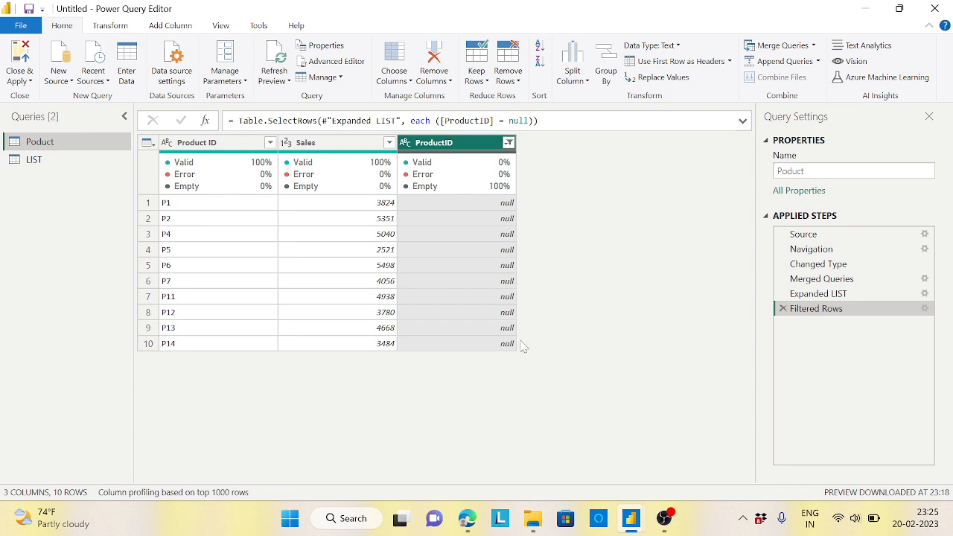
mouse_move(782, 311)
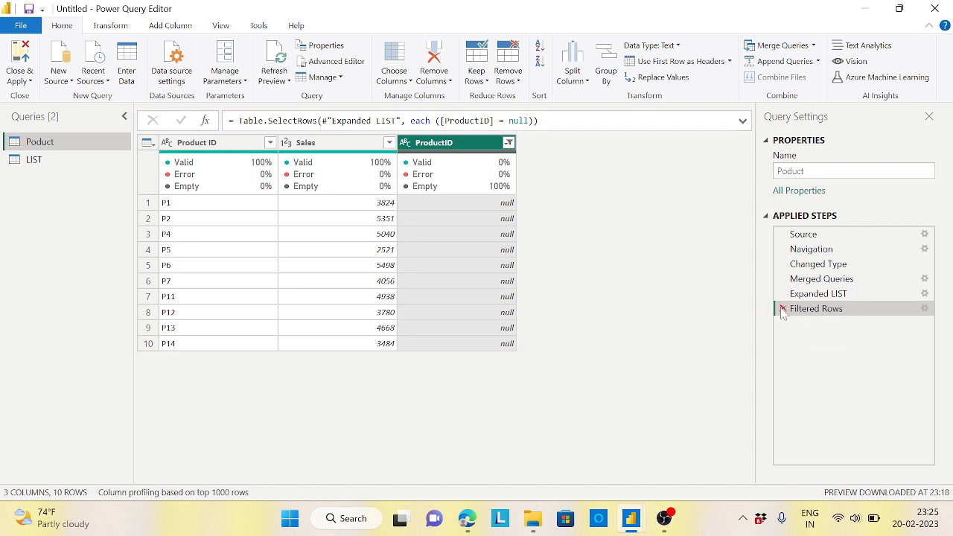
Delete the filter and merge steps, then start a new merge of Product with LIST
click(821, 278)
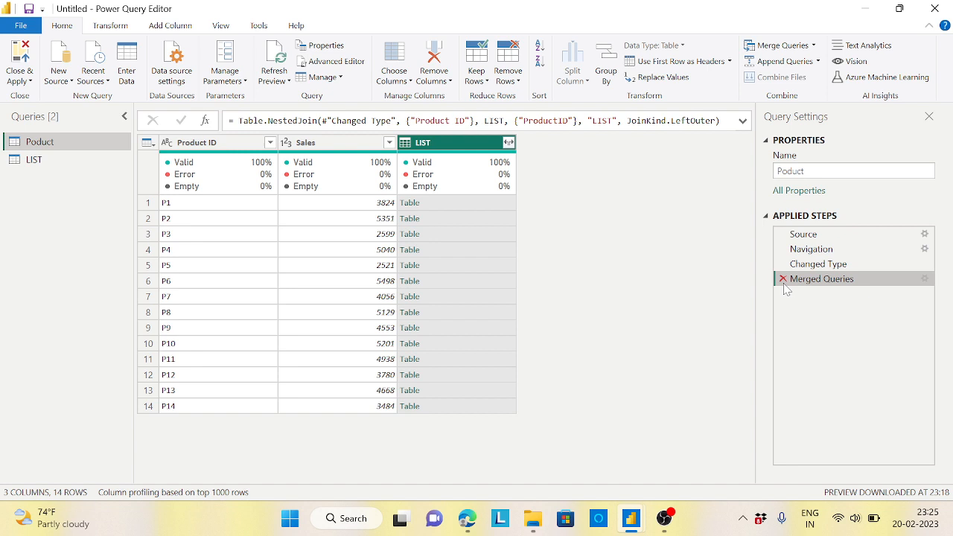
click(781, 279)
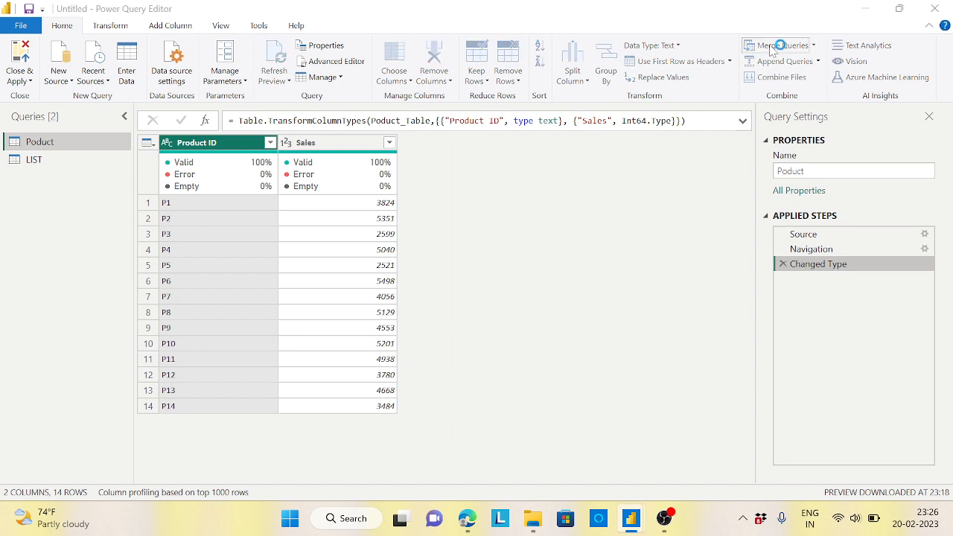
click(773, 45)
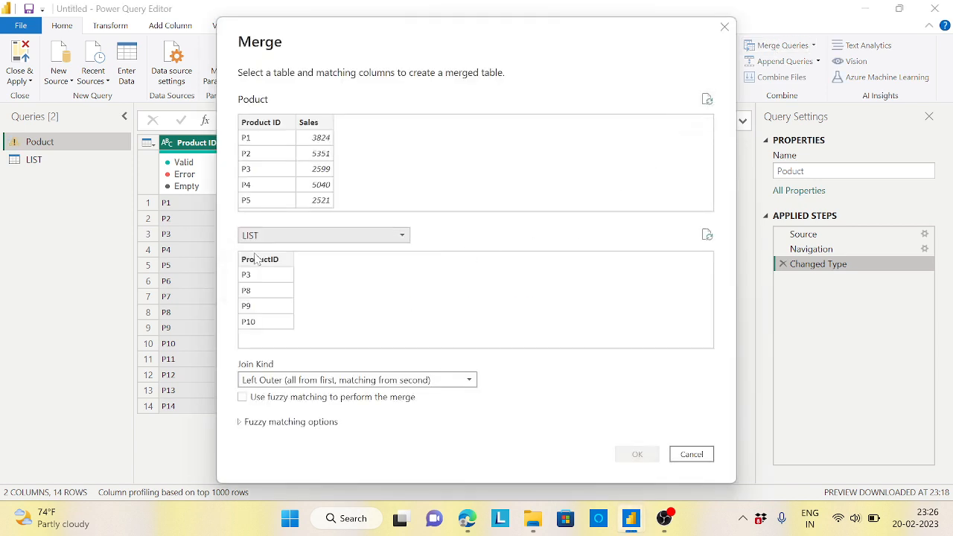
Join Product to LIST on ProductID using Left Anti (rows only in first)
click(261, 123)
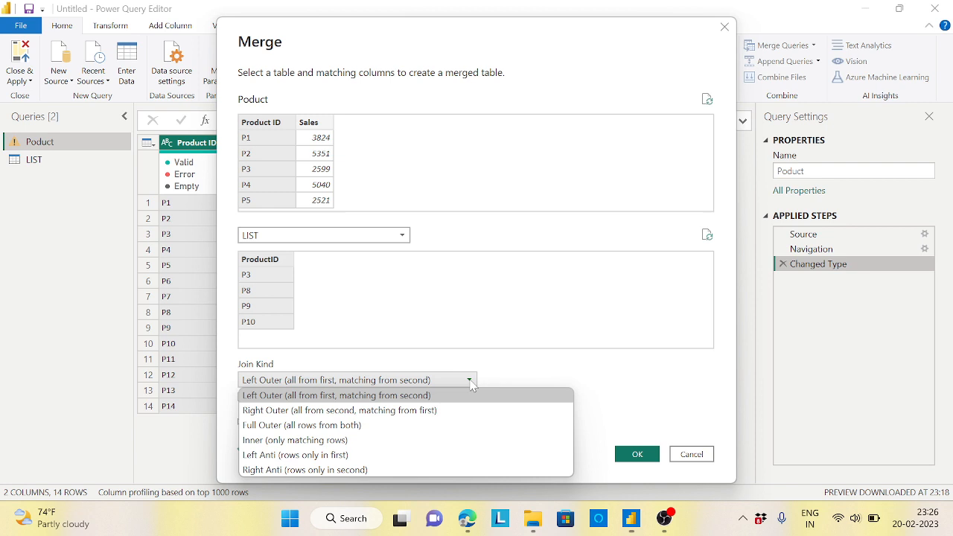
mouse_move(297, 454)
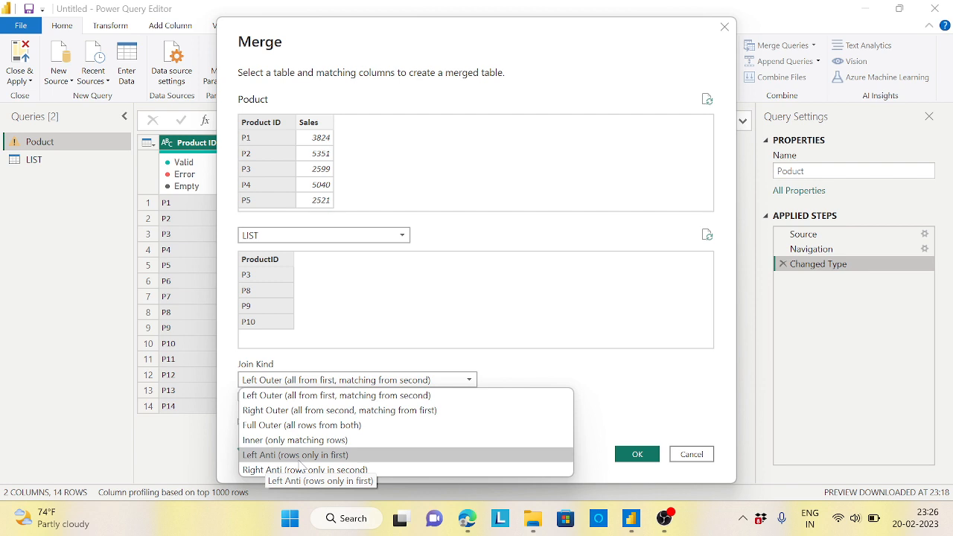
click(297, 454)
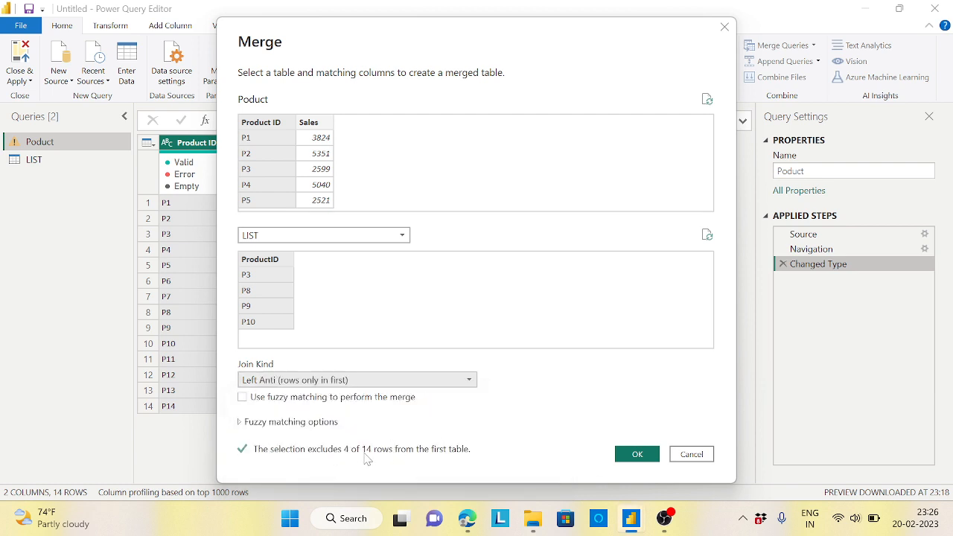
mouse_move(260, 275)
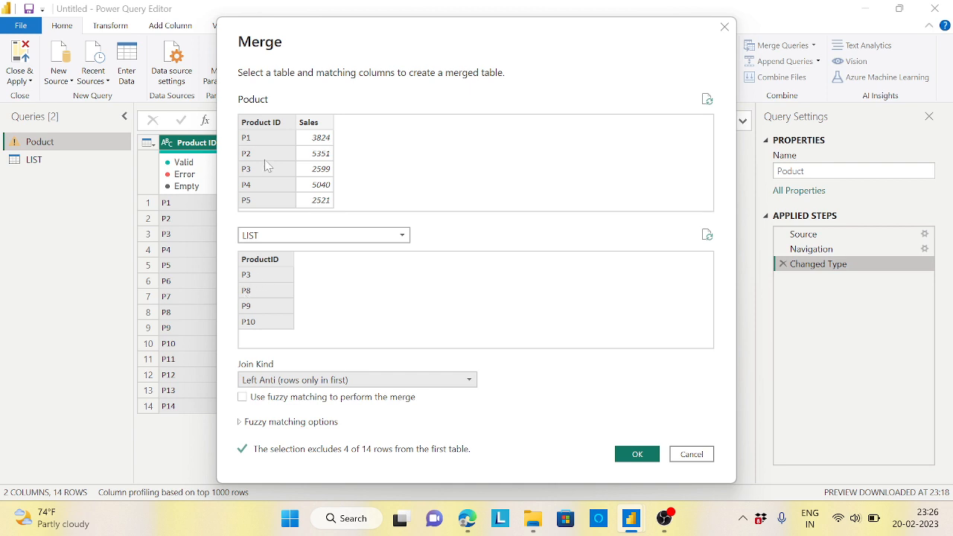
click(636, 453)
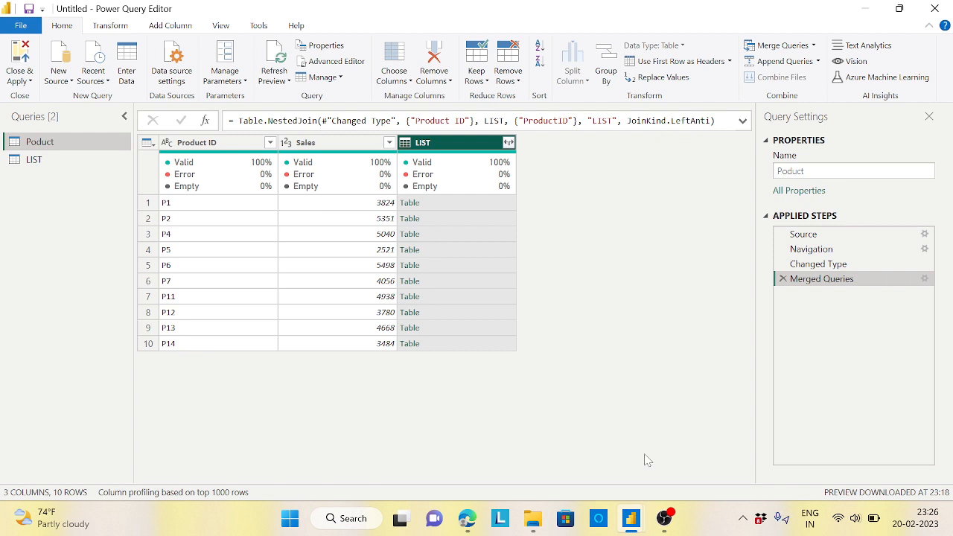
mouse_move(198, 212)
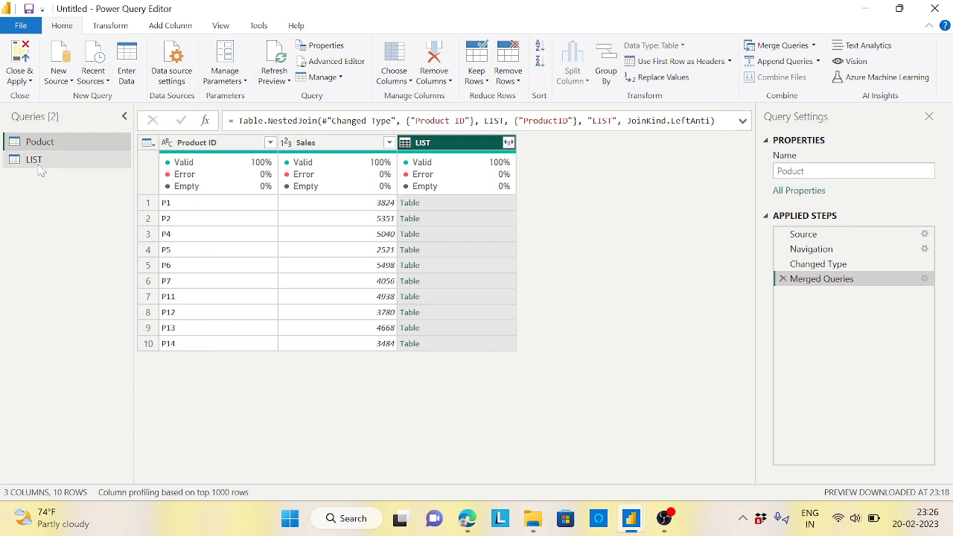
click(34, 159)
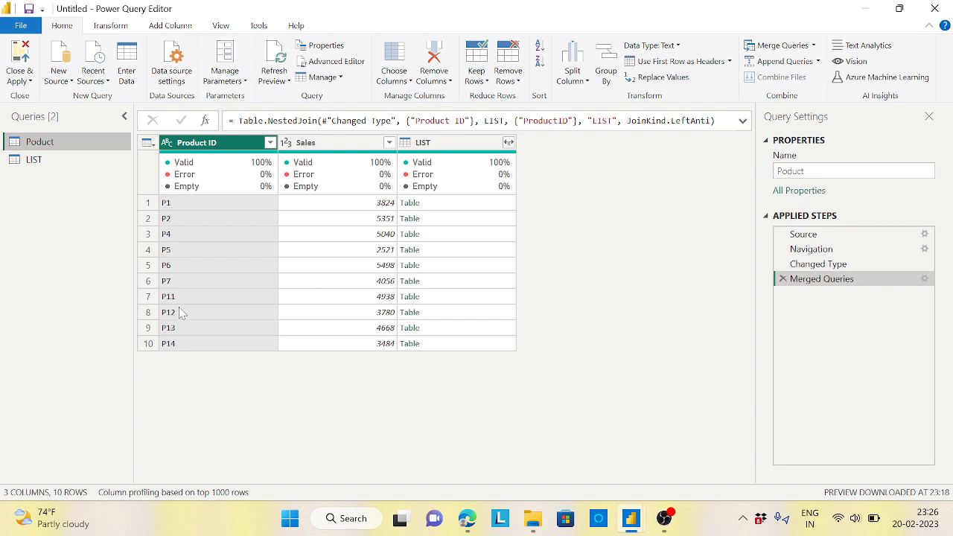
mouse_move(183, 363)
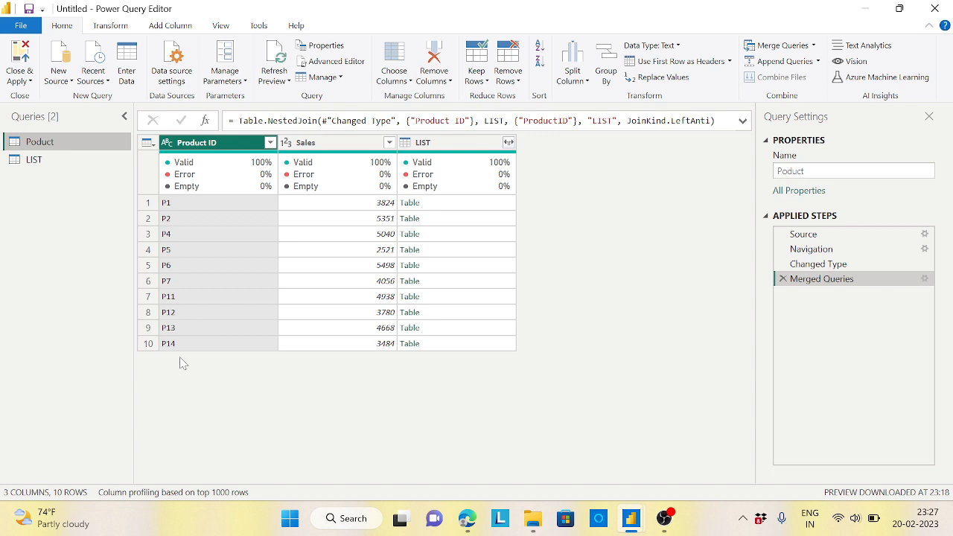
mouse_move(217, 249)
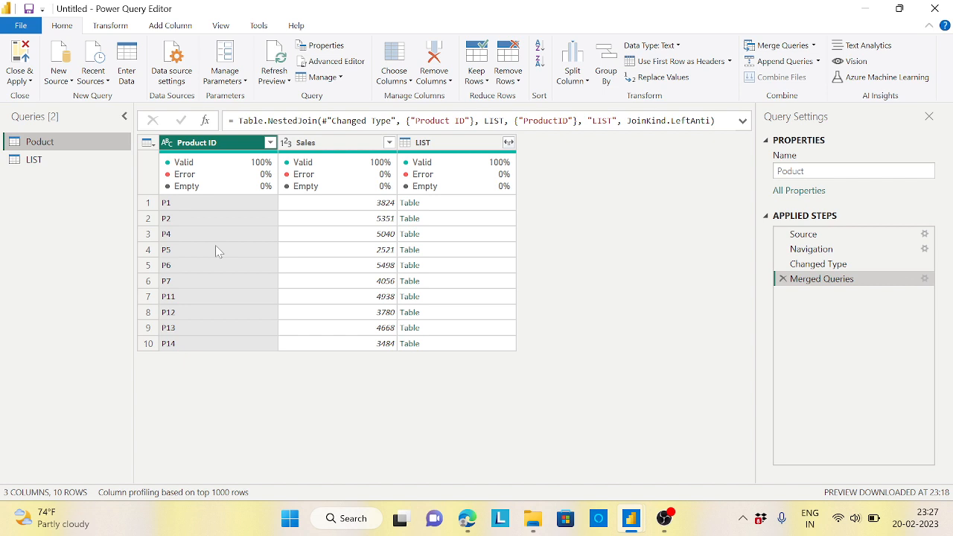
mouse_move(178, 185)
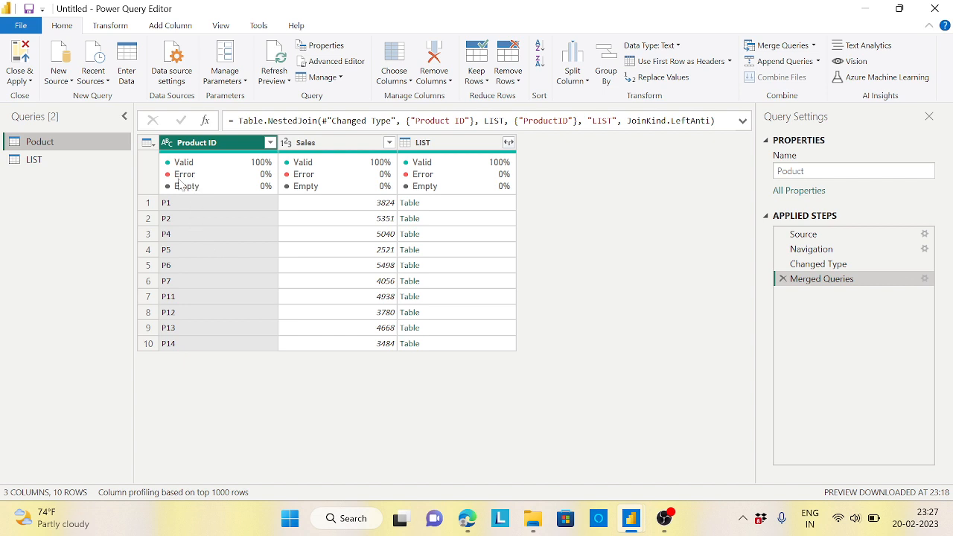
mouse_move(177, 347)
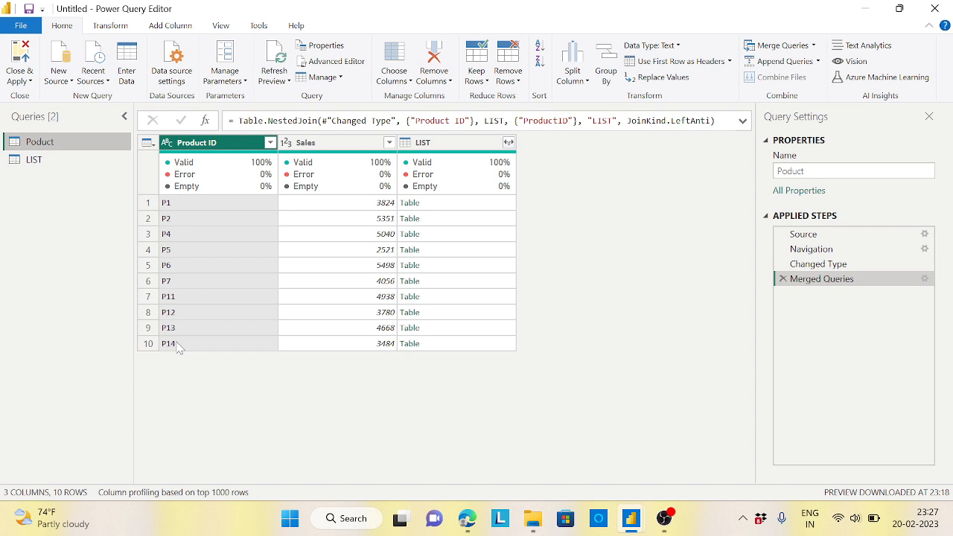
mouse_move(449, 311)
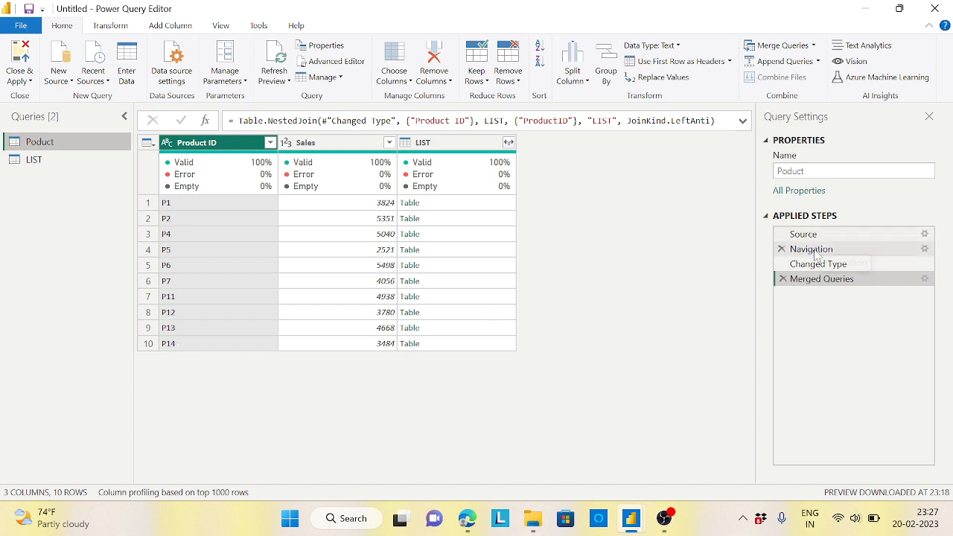
click(817, 264)
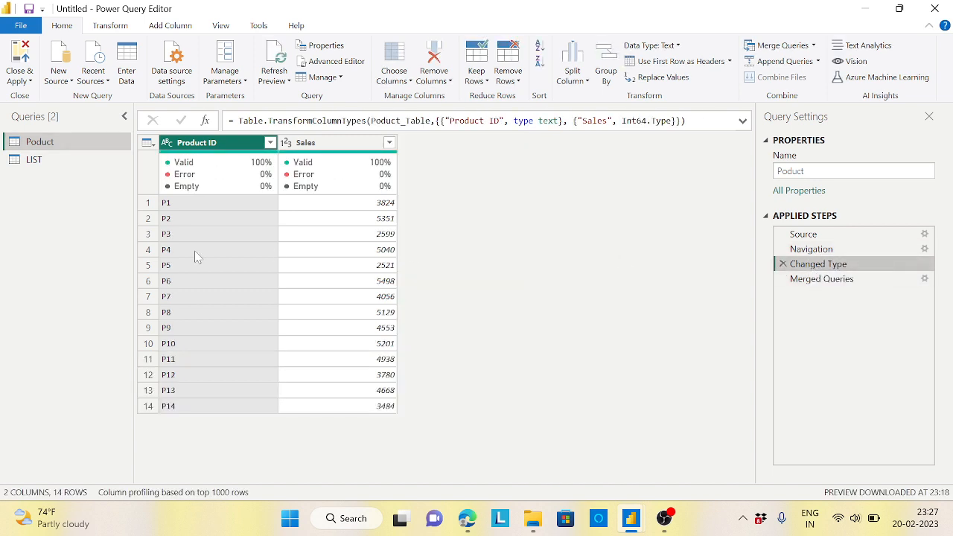
mouse_move(643, 277)
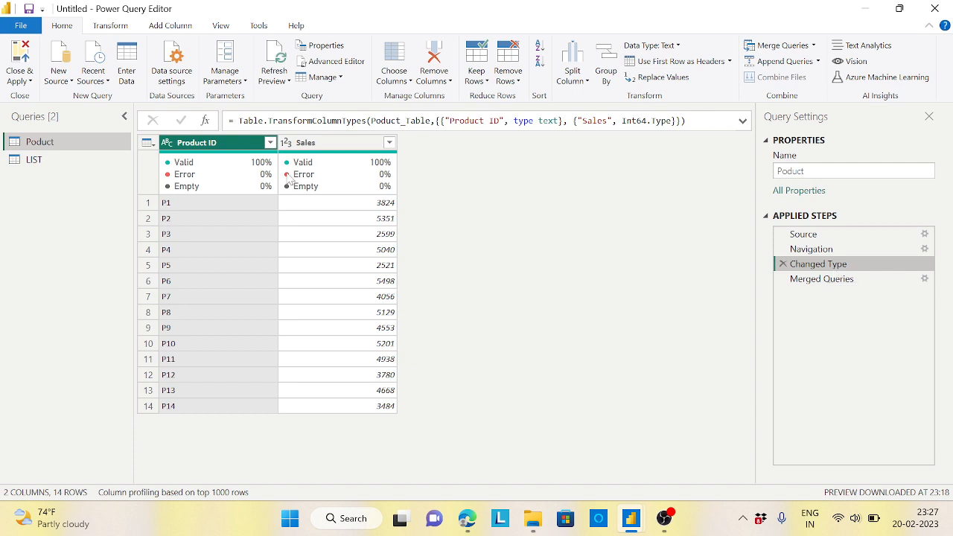
click(108, 25)
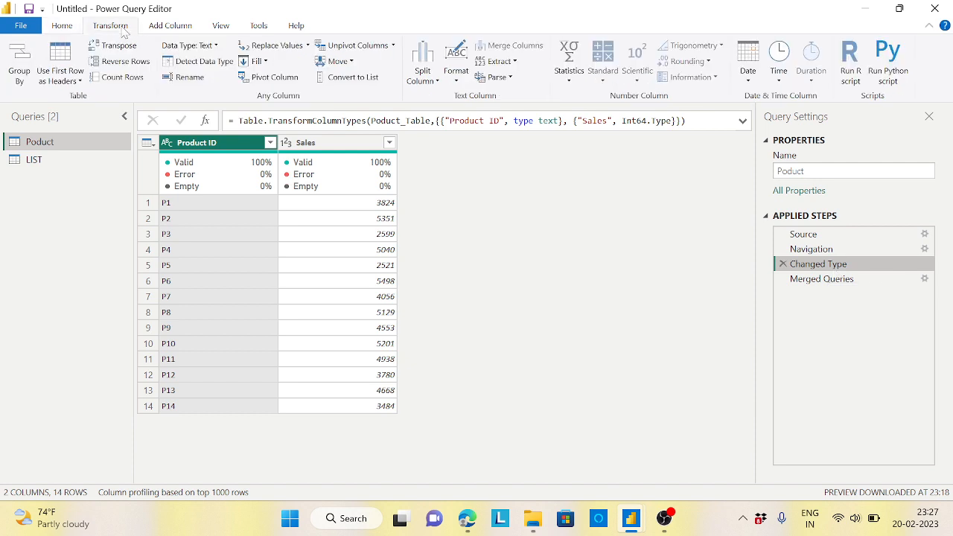
mouse_move(122, 76)
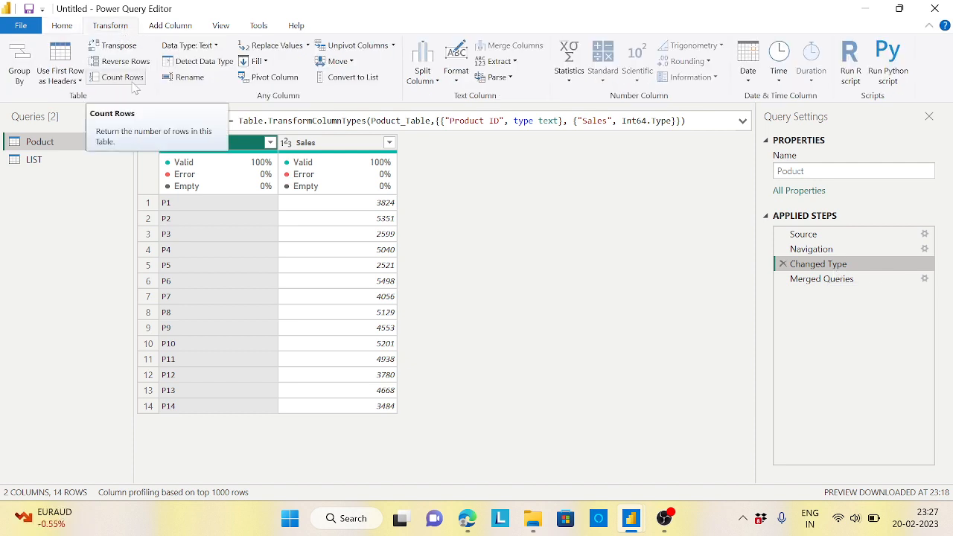
click(124, 76)
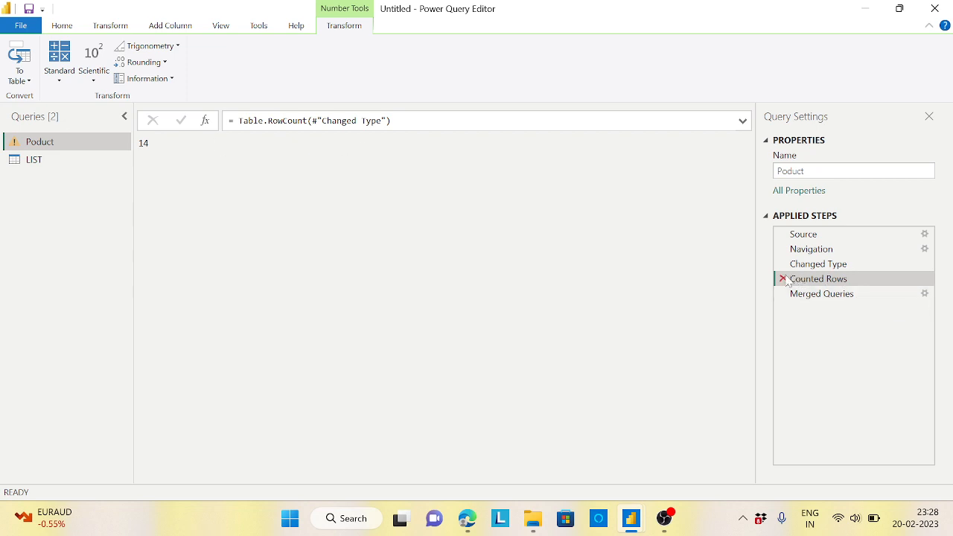
click(782, 278)
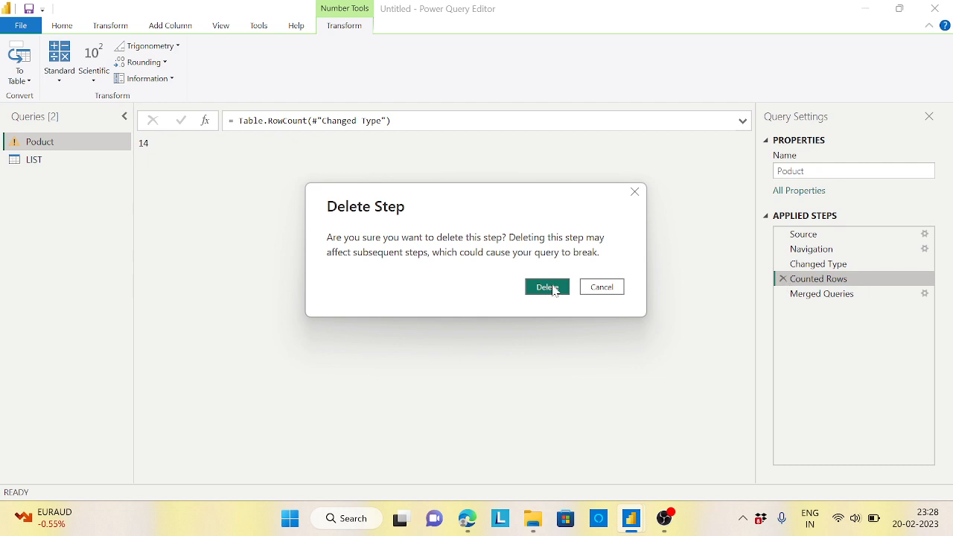
click(547, 287)
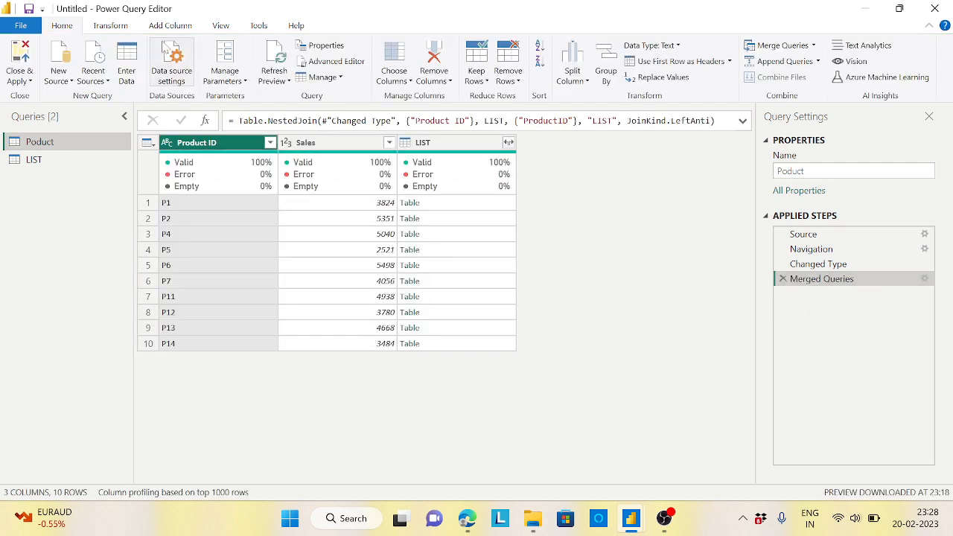
Apply Transform > Count Rows to the merged Product query, confirming 10 rows
click(99, 25)
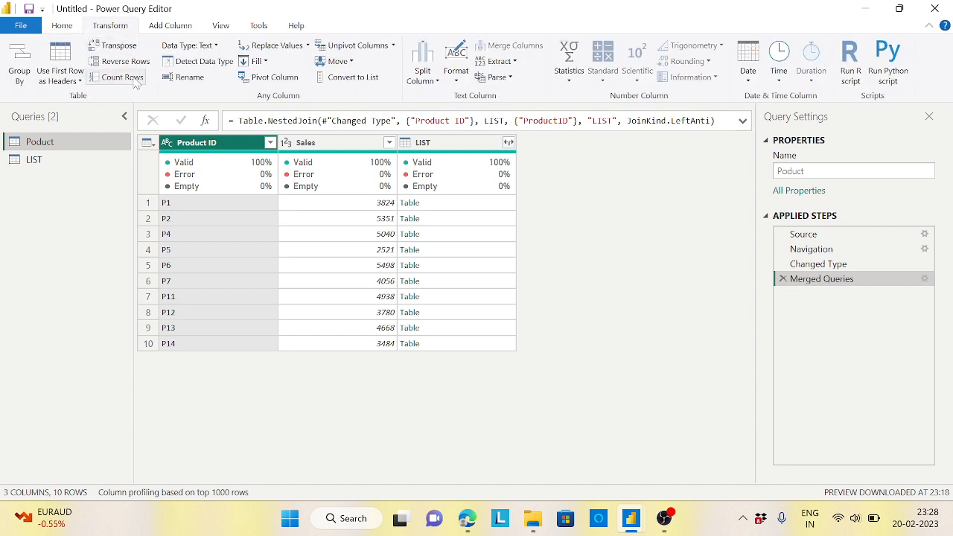
click(119, 77)
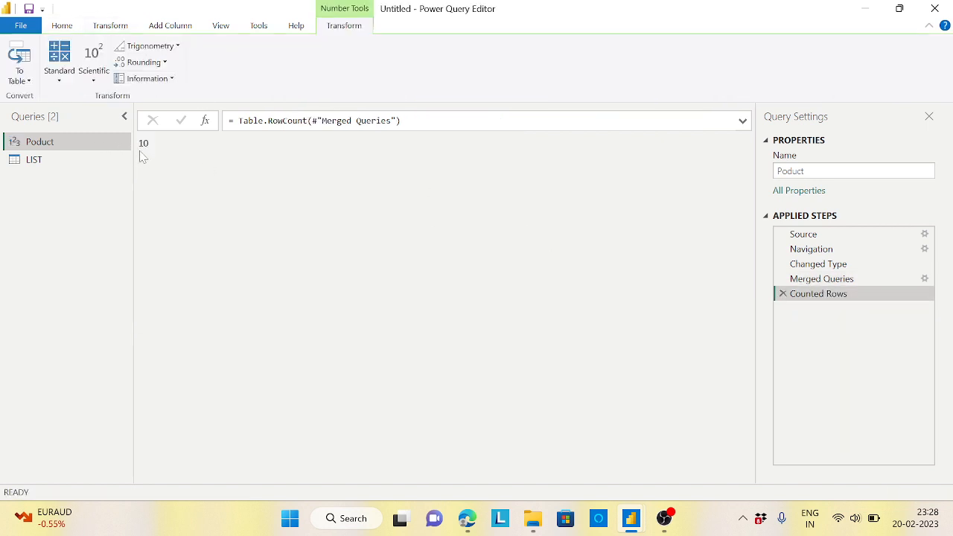
mouse_move(147, 159)
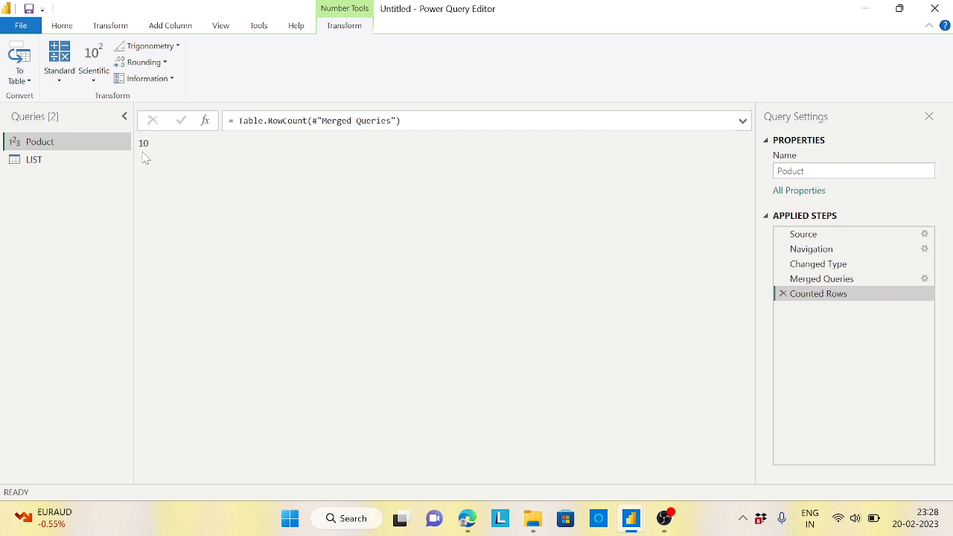